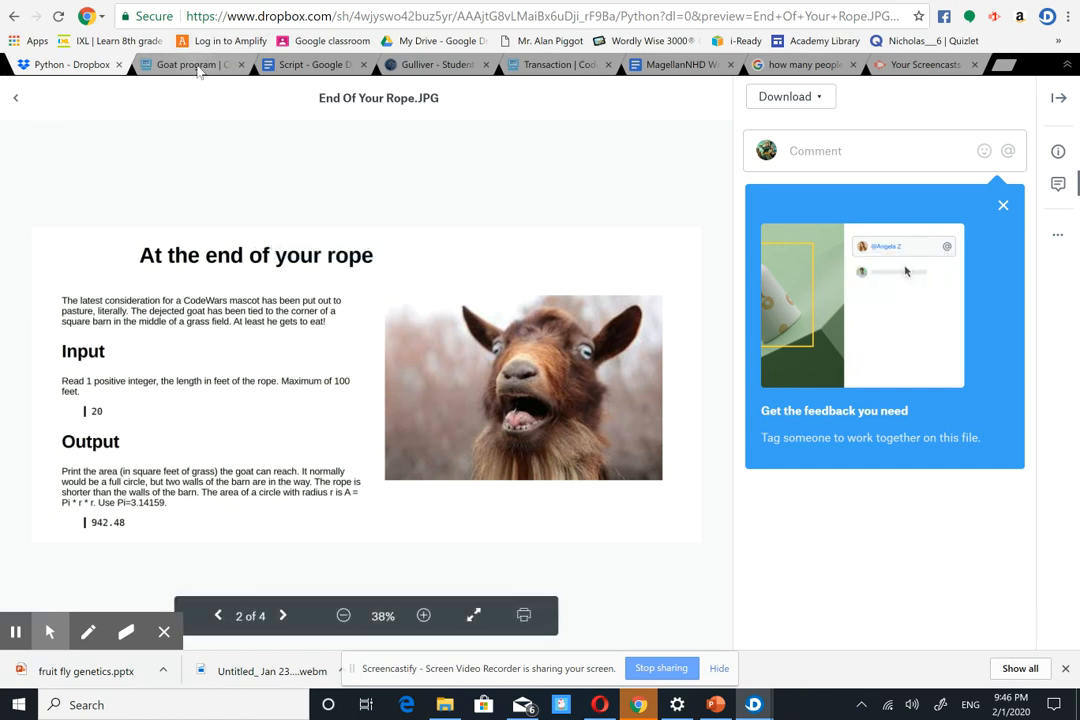
# - Switch to the Goat program's main.py and run it
pyautogui.click(185, 64)
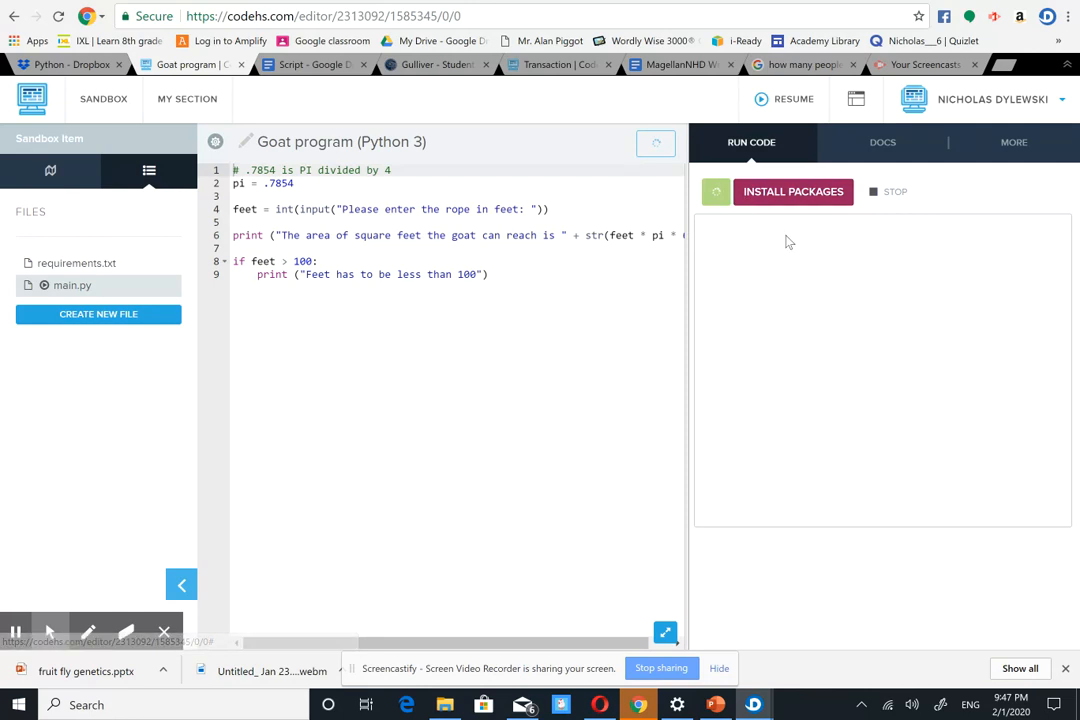
pyautogui.click(716, 191)
pyautogui.write('12')
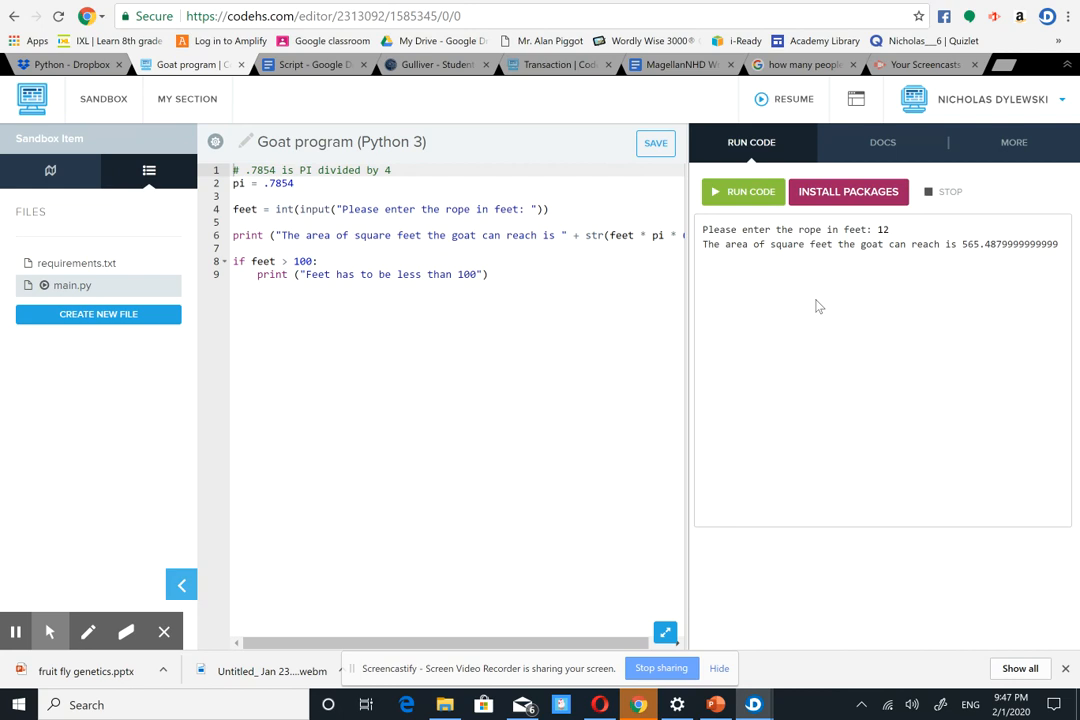
# - Rerun the goat program and enter 101 feet to get the area and warning
pyautogui.click(742, 191)
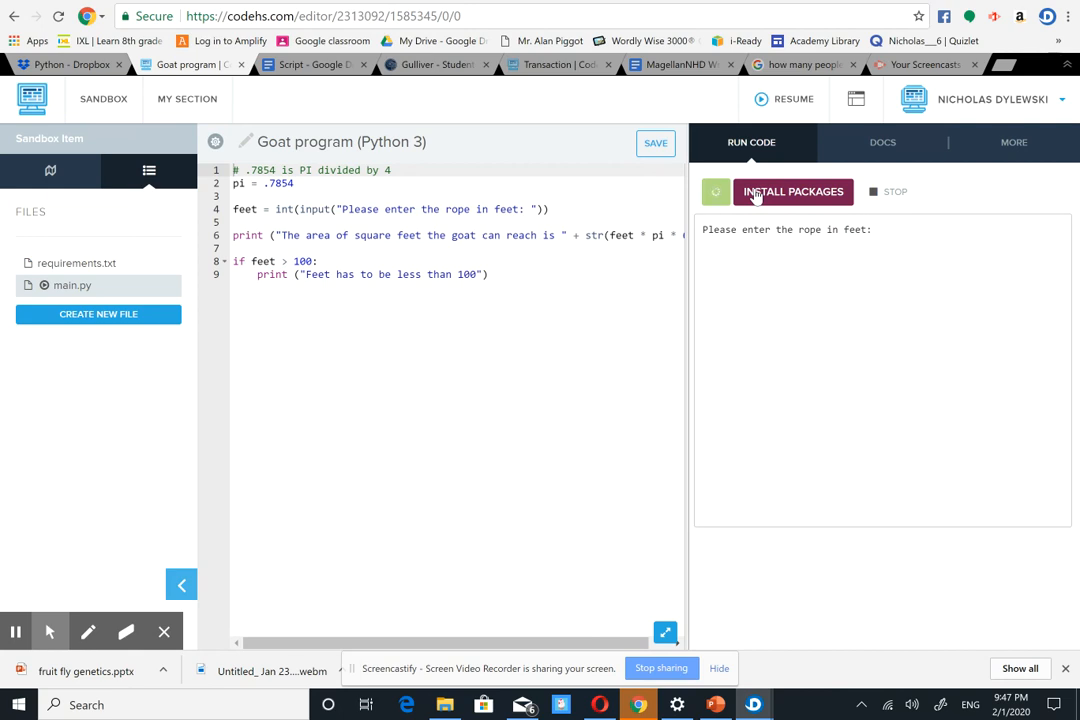
pyautogui.write('101')
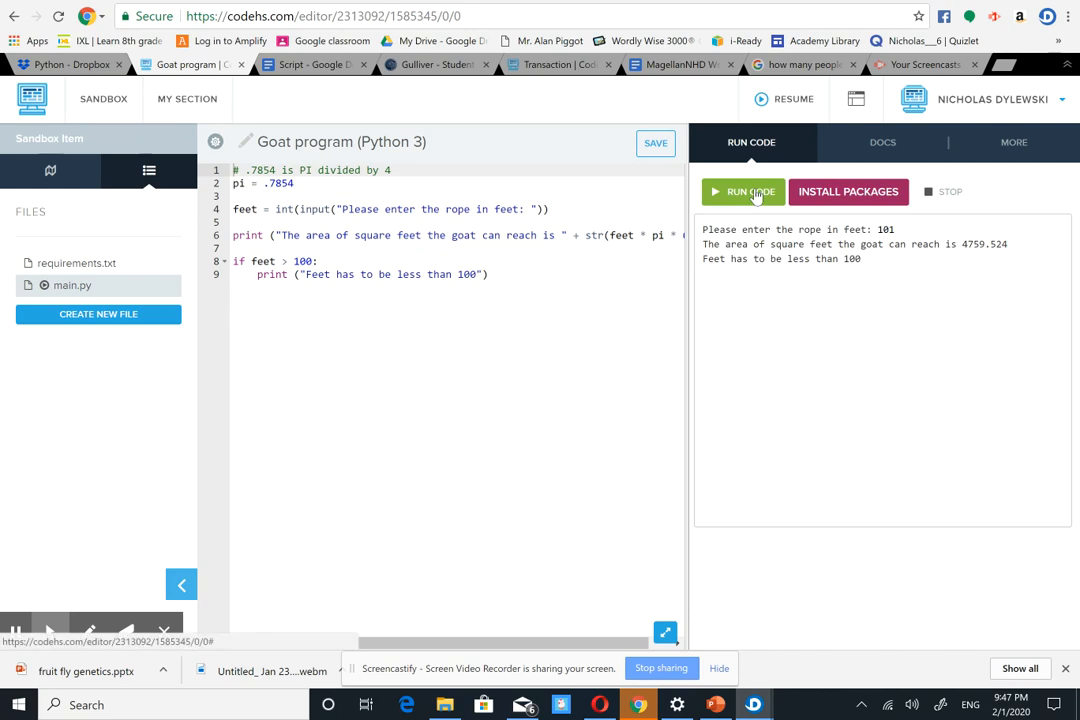
pyautogui.moveTo(994, 17)
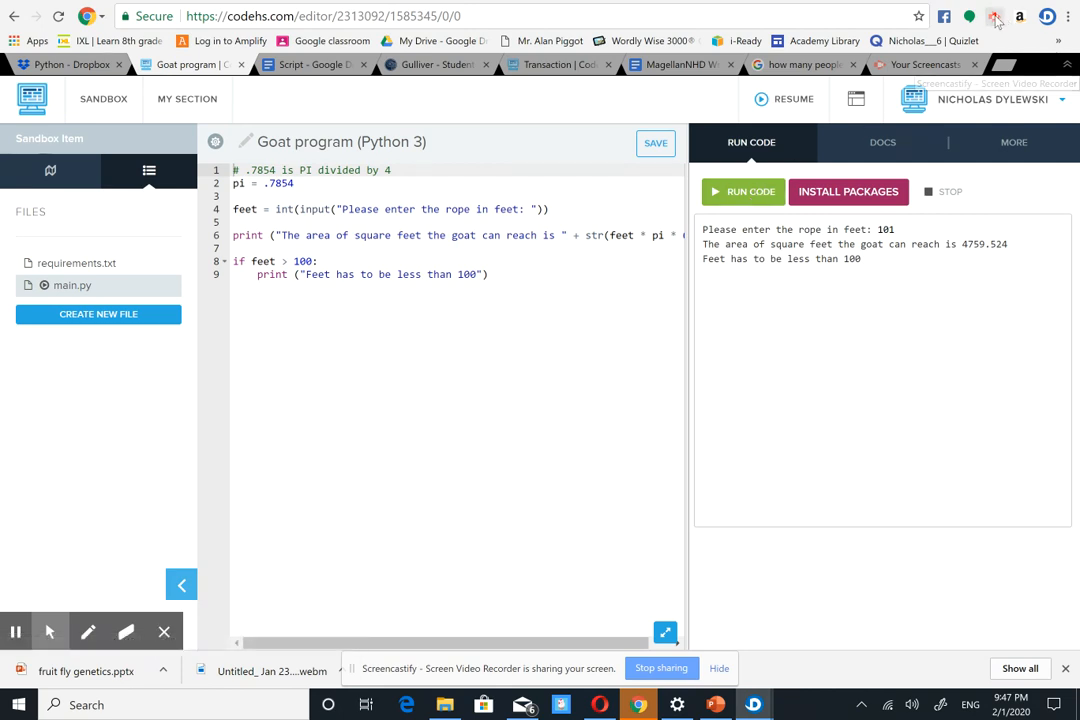